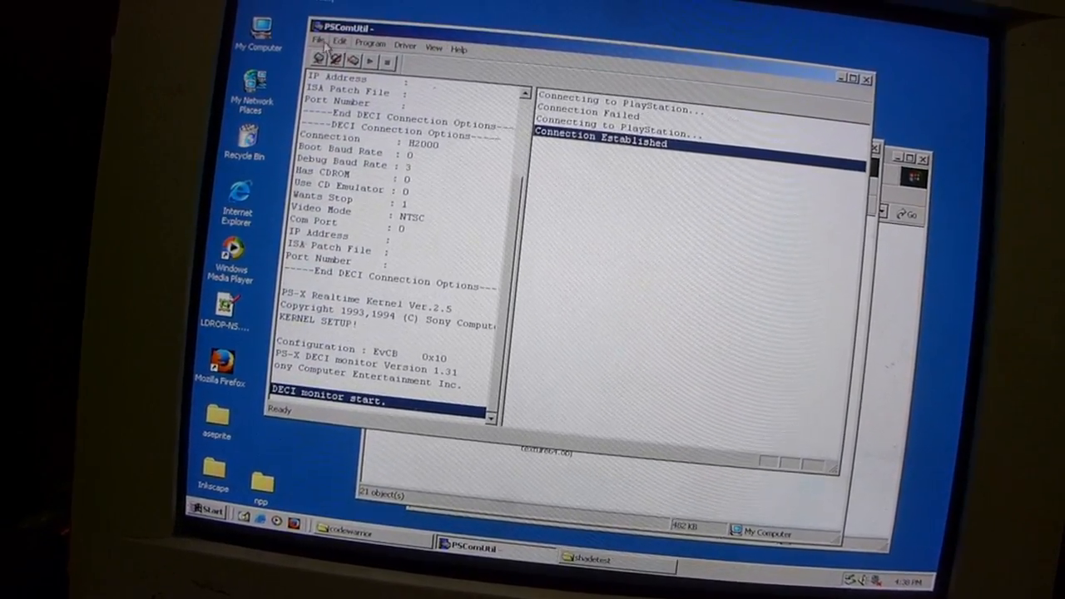
Show the Program menu's command list with Download and Run available
click(389, 59)
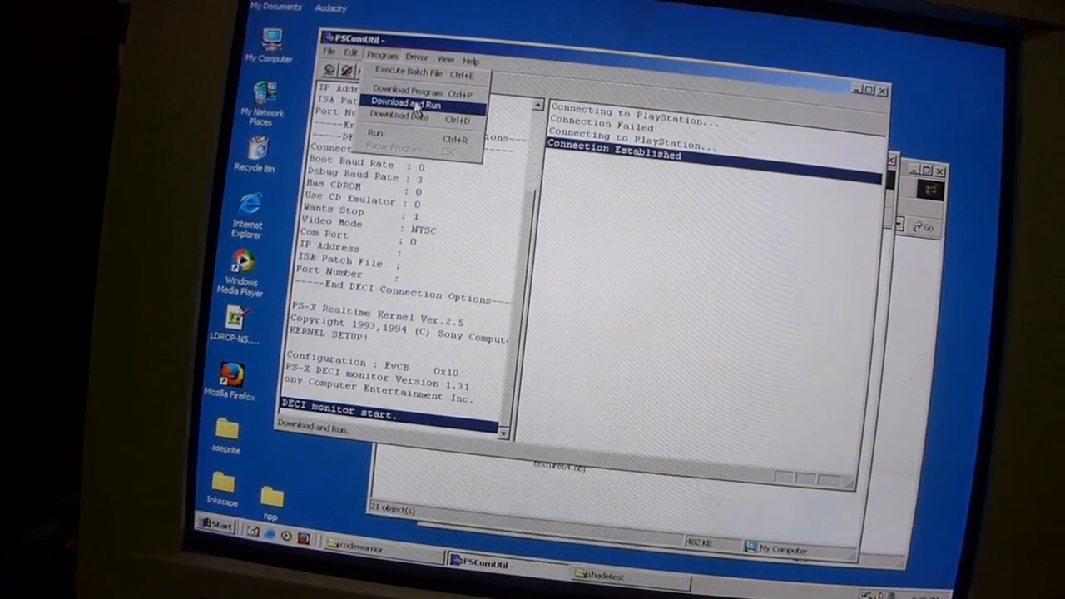
Download and Run shadetest.cpe from the shadetest folder so the log shows Running
click(415, 102)
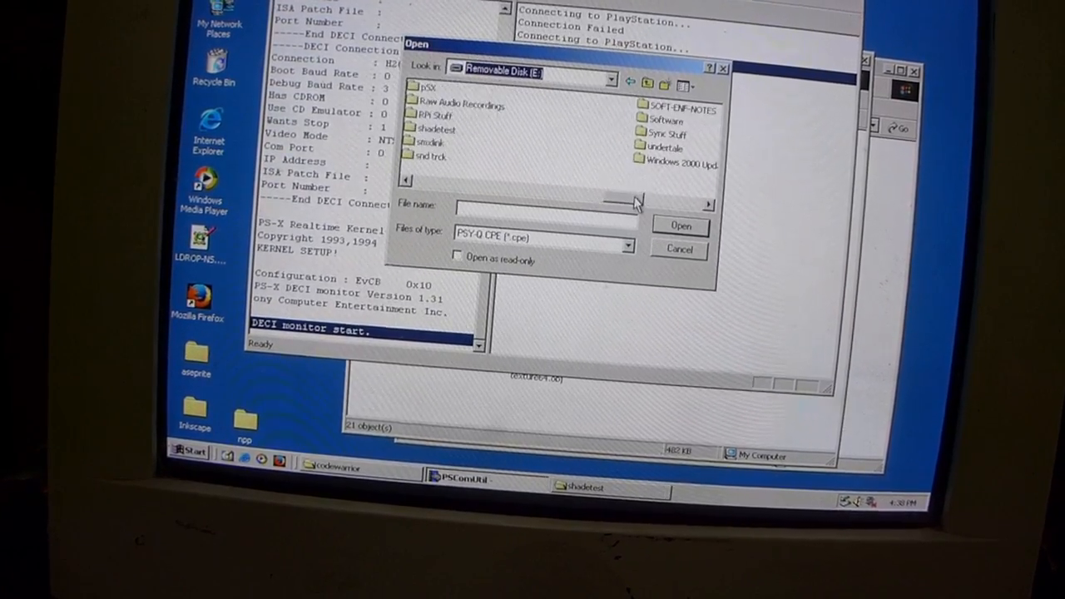
double_click(433, 129)
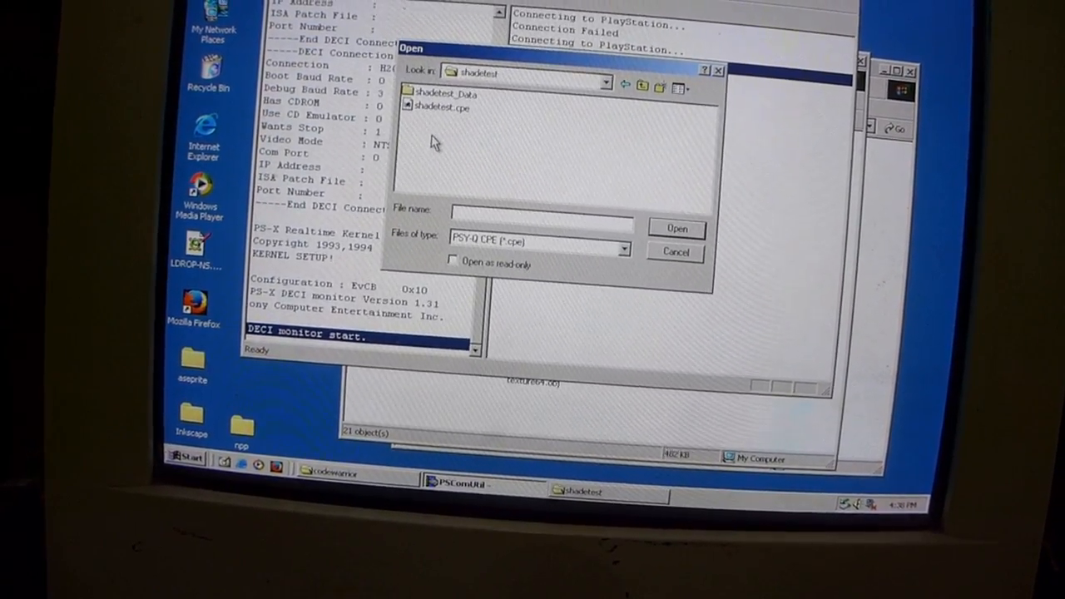
double_click(442, 106)
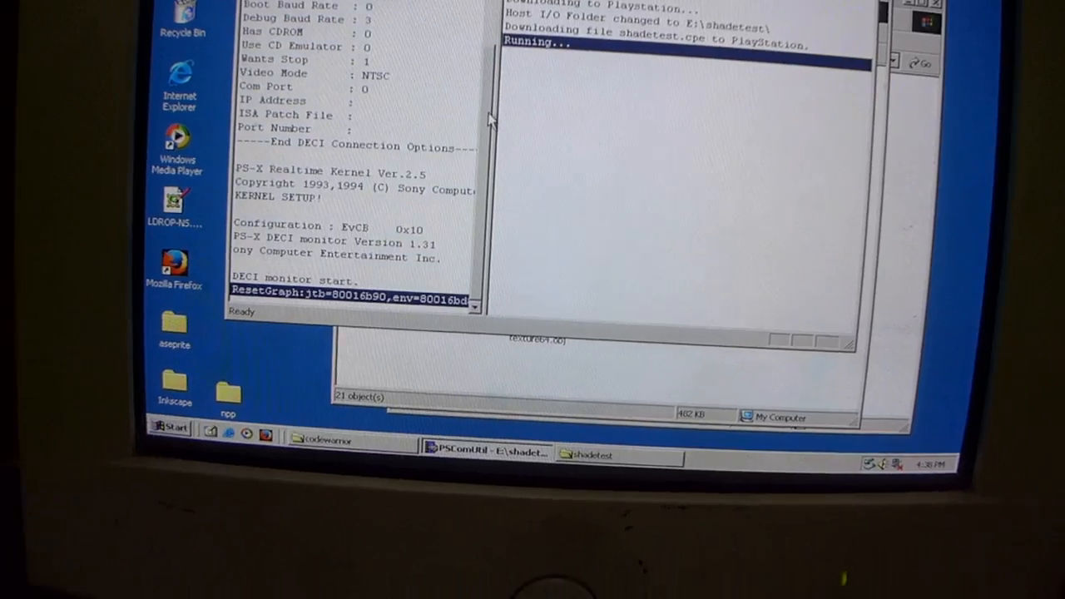